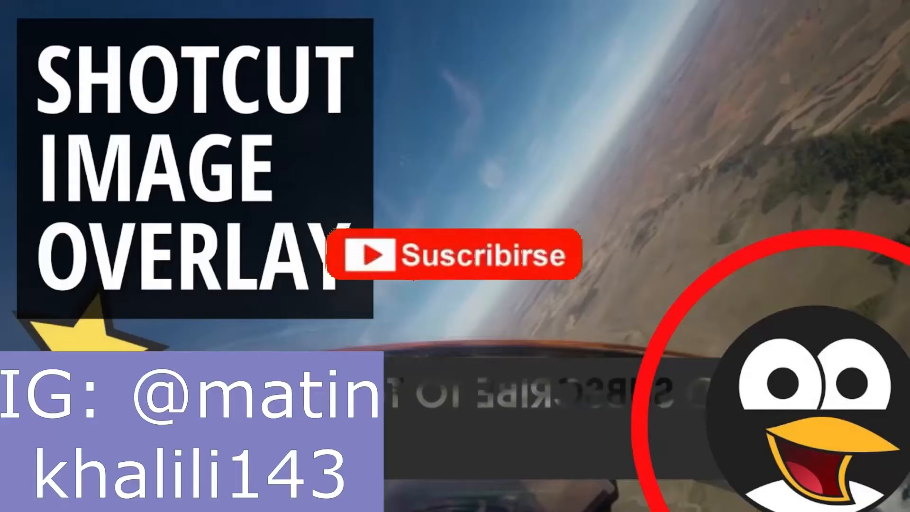
- Load 'overlay vid in shotcut.mp4' into the player and show the Filters panel
left_click(458, 256)
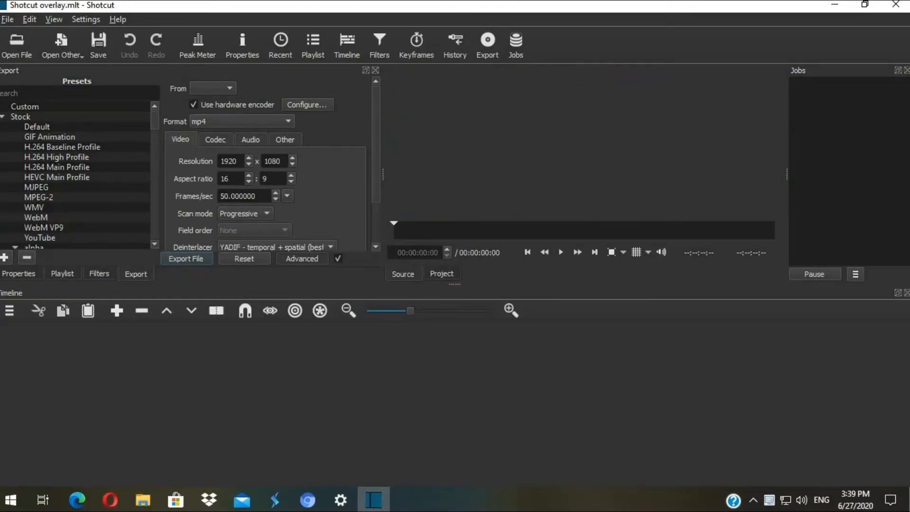
mouse_move(345, 365)
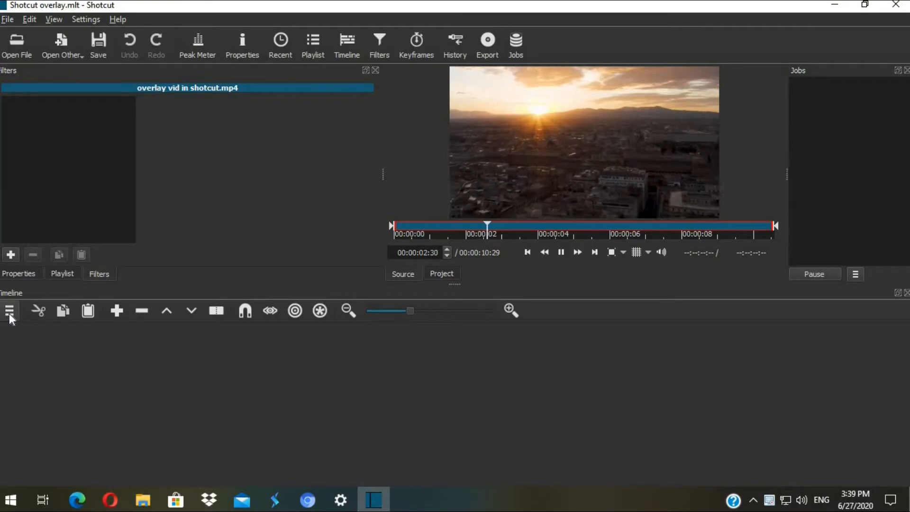
- Add a V2 track and place 'overlay vid 2' on it at about five seconds
left_click(9, 311)
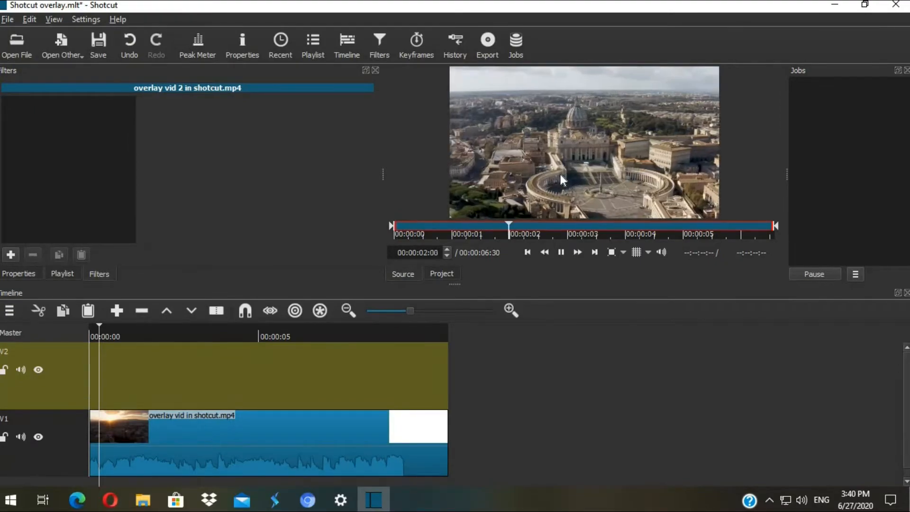
left_click_drag(307, 374, 160, 380)
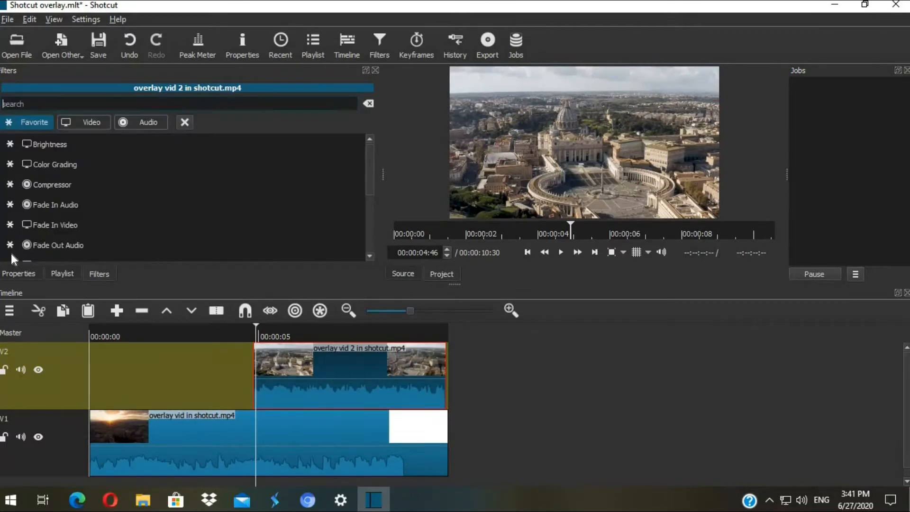
- Add a Size and Position filter shrinking the V2 clip to 561 x 315
left_click(83, 121)
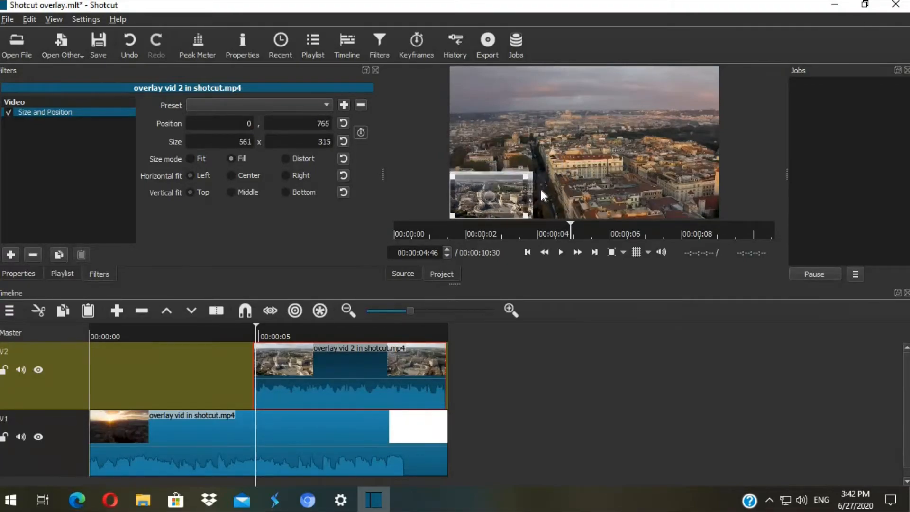
- Resize the overlay to 586 x 330, move it top-left, and reposition the playhead
left_click_drag(490, 194, 496, 110)
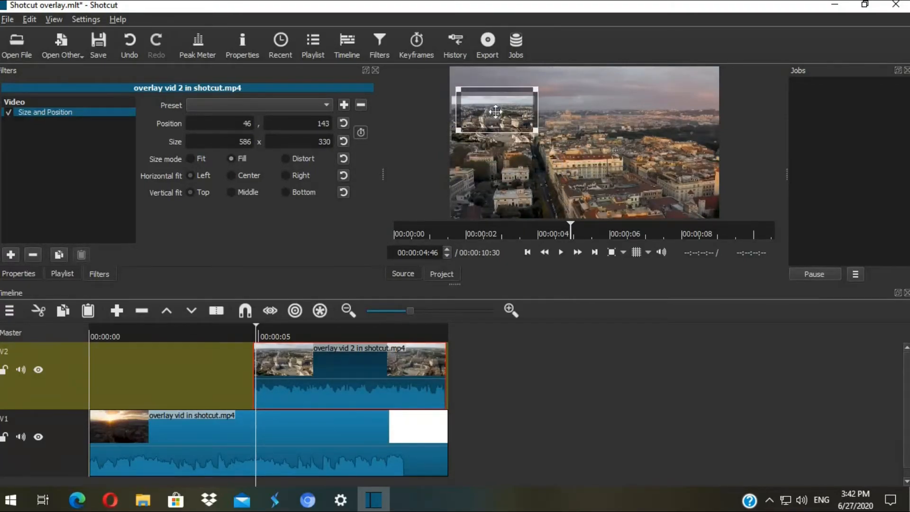
left_click_drag(496, 110, 491, 93)
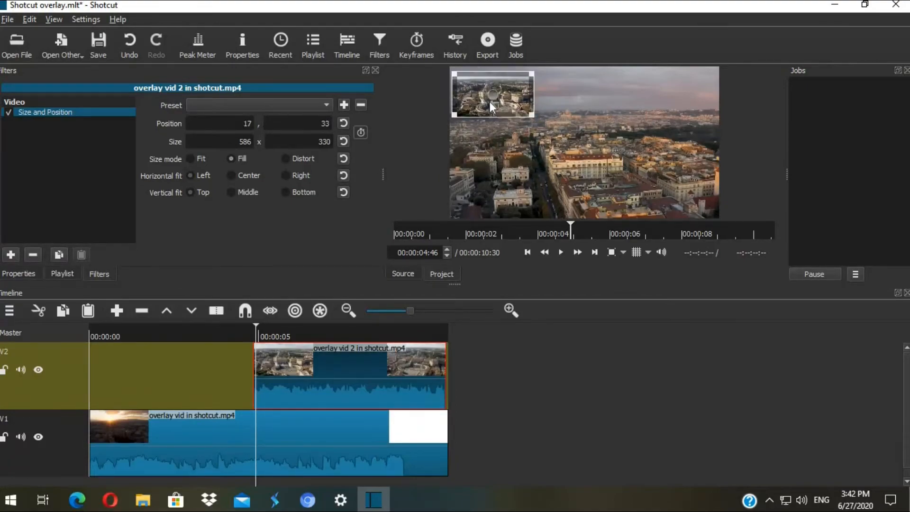
left_click(559, 252)
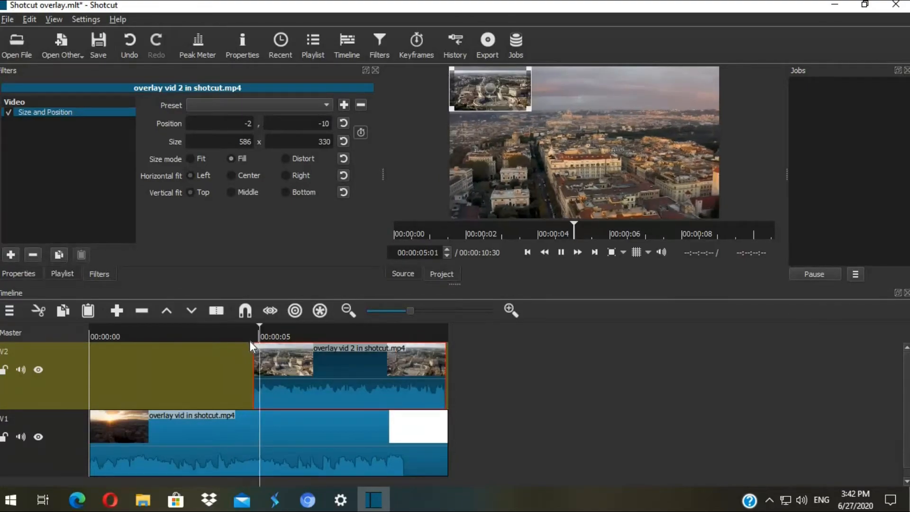